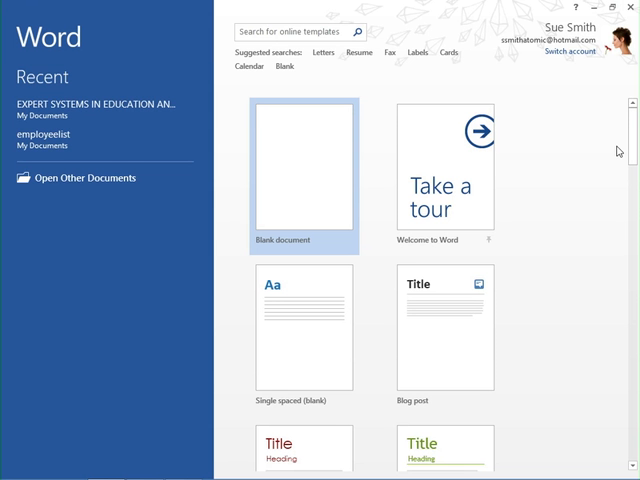
- Create a new blank Word document from the start screen
left_click(303, 166)
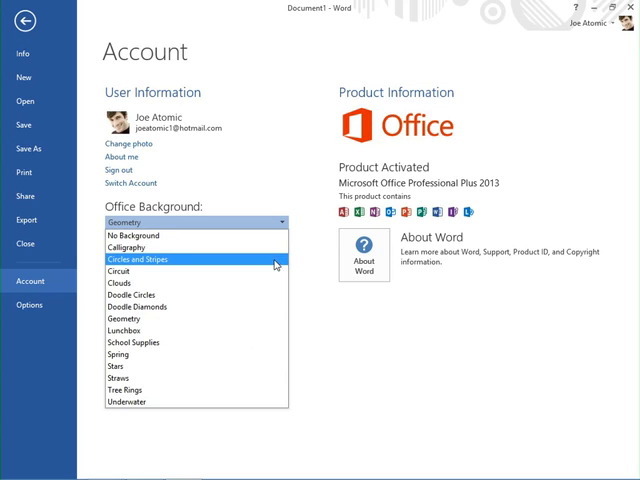
mouse_move(268, 293)
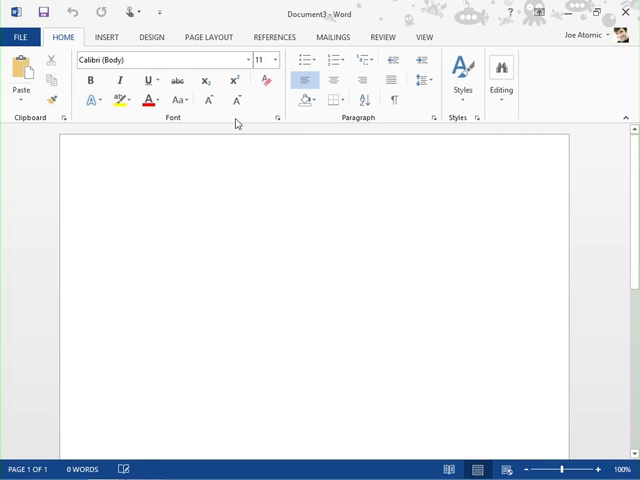
- Open the embedded online flower video and start the time-lapse playing
left_click(101, 37)
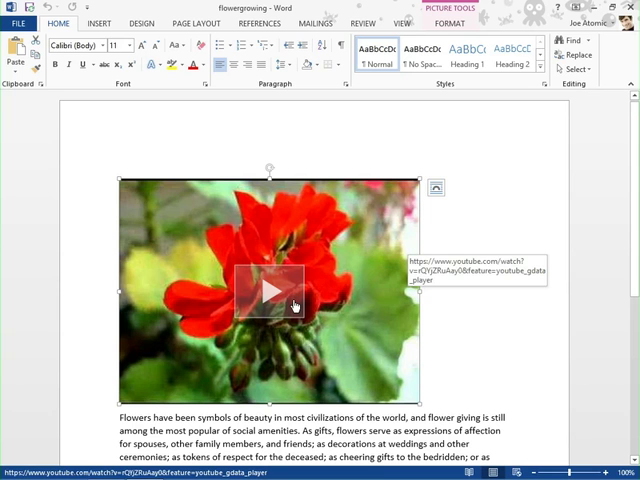
left_click(291, 291)
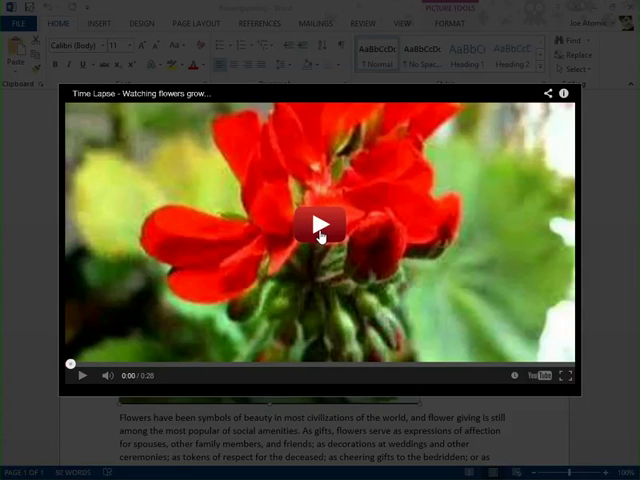
left_click(317, 225)
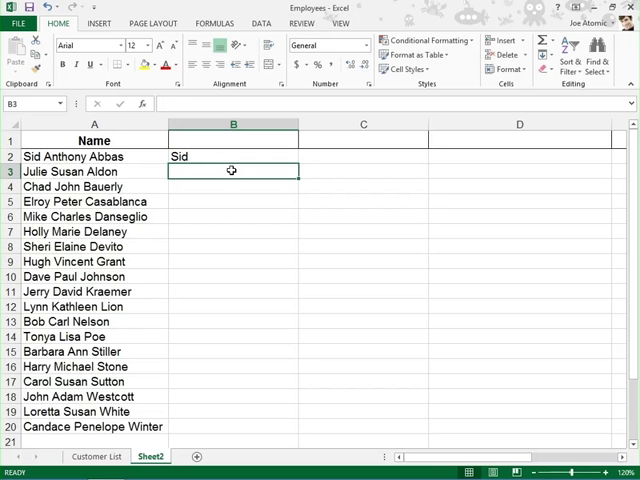
- Enter 'Julie' in B3 to Flash Fill first names, then open Quick Analysis for Sales2013
type("Julie")
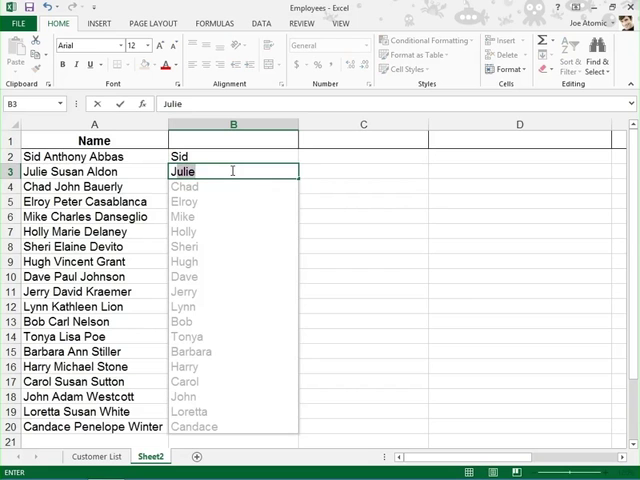
key("Enter")
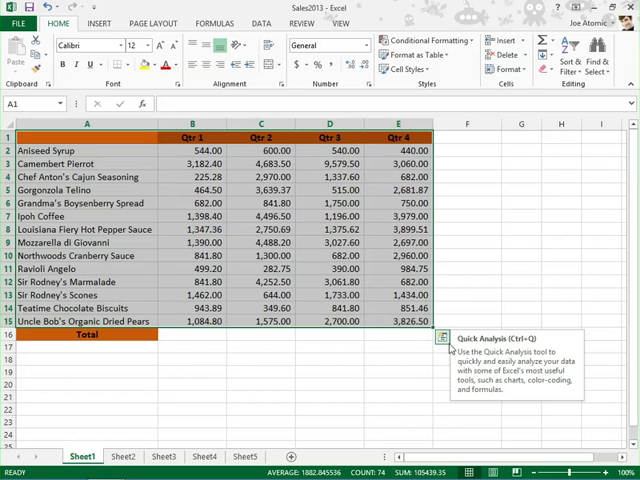
left_click(442, 337)
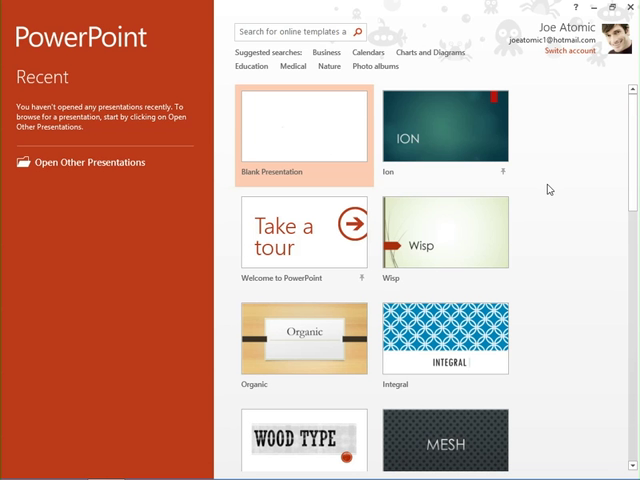
- Start a new presentation and sample dark red from the poppy photo for the title fill
left_click(303, 338)
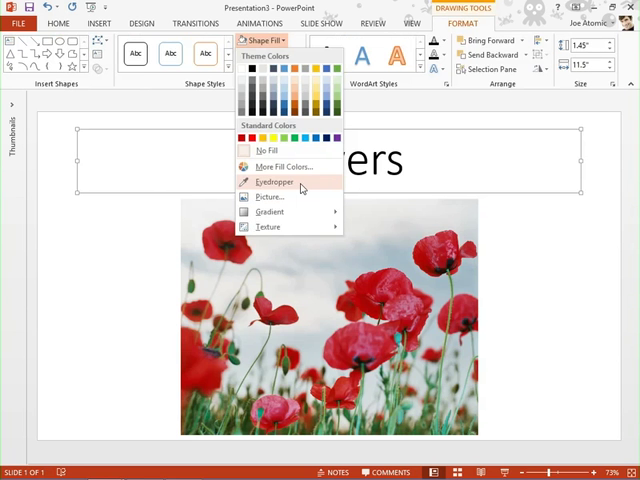
left_click(273, 181)
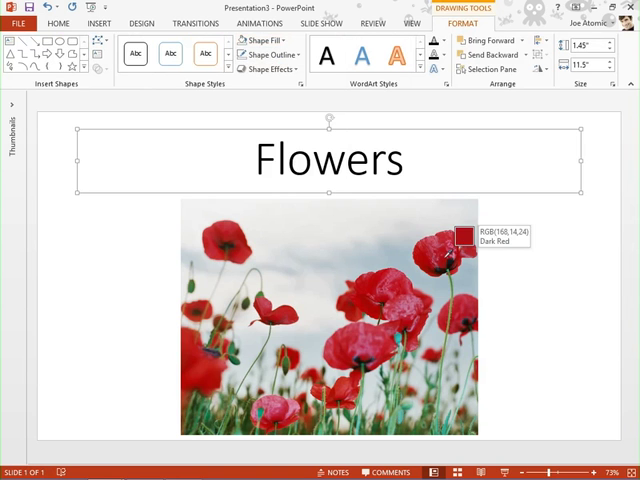